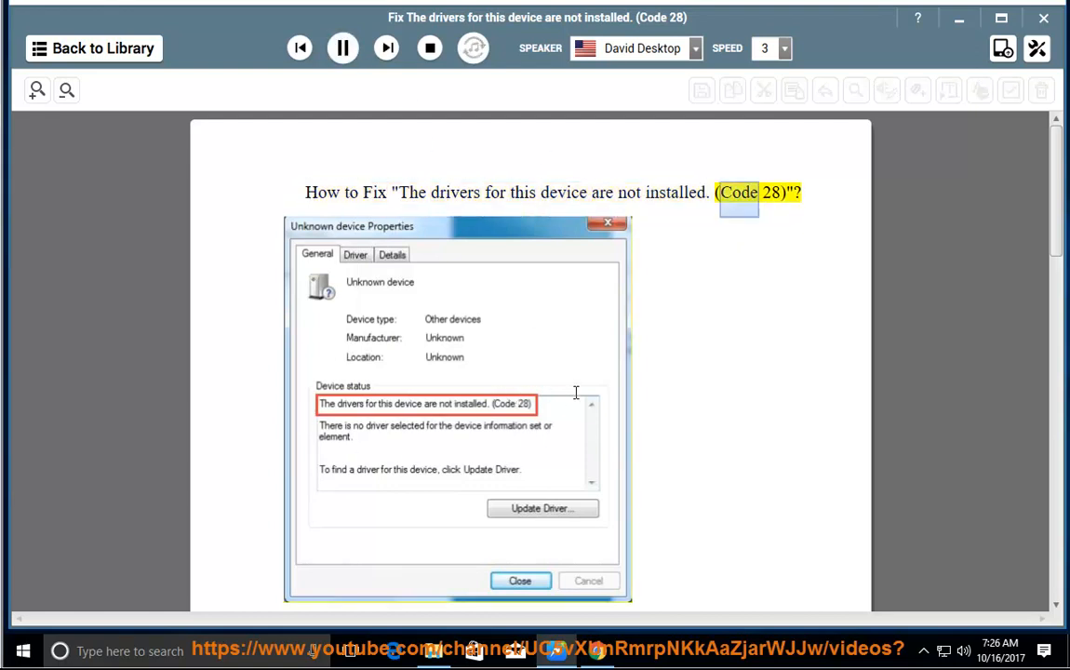
Scroll through the guide's screenshots to the Uninstall and Scan steps while it reads aloud
scroll(down, 3)
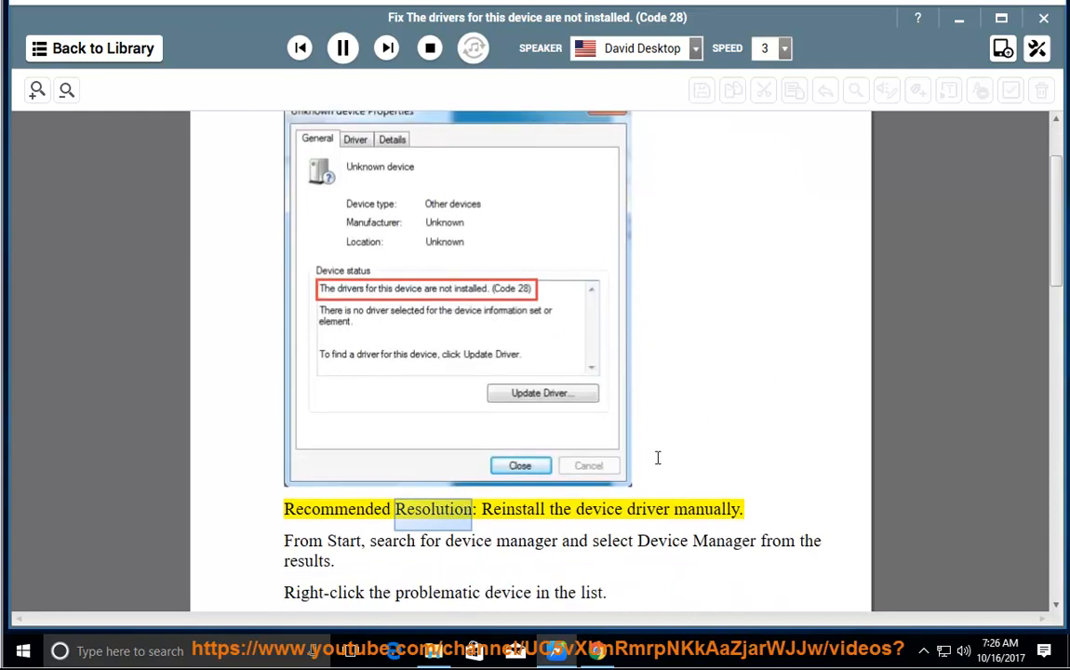
scroll(down, 3)
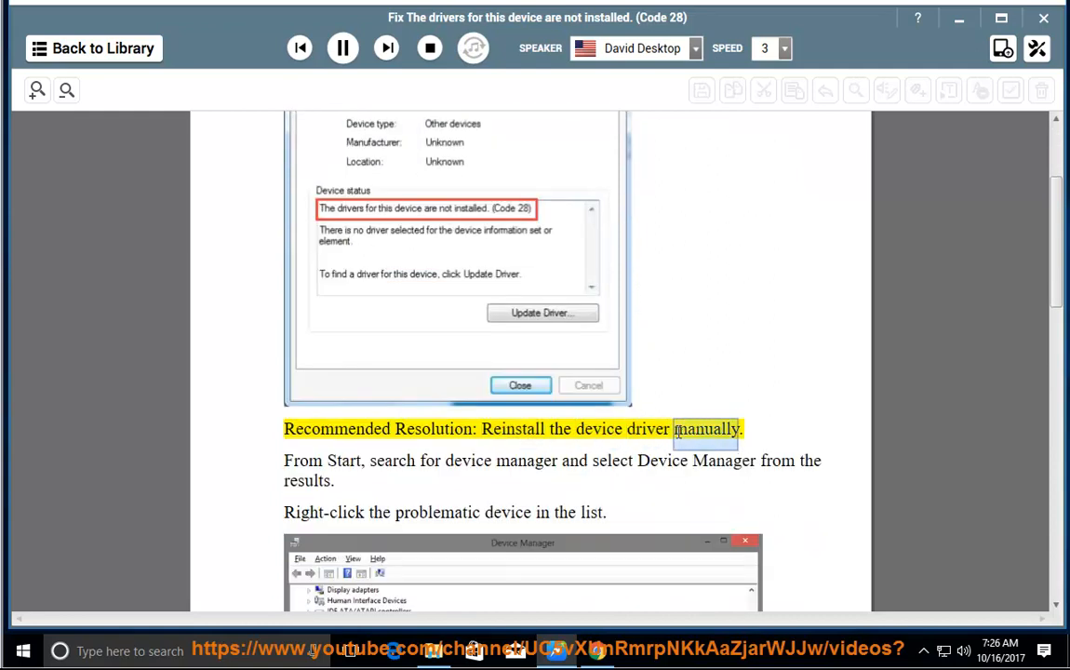
scroll(down, 3)
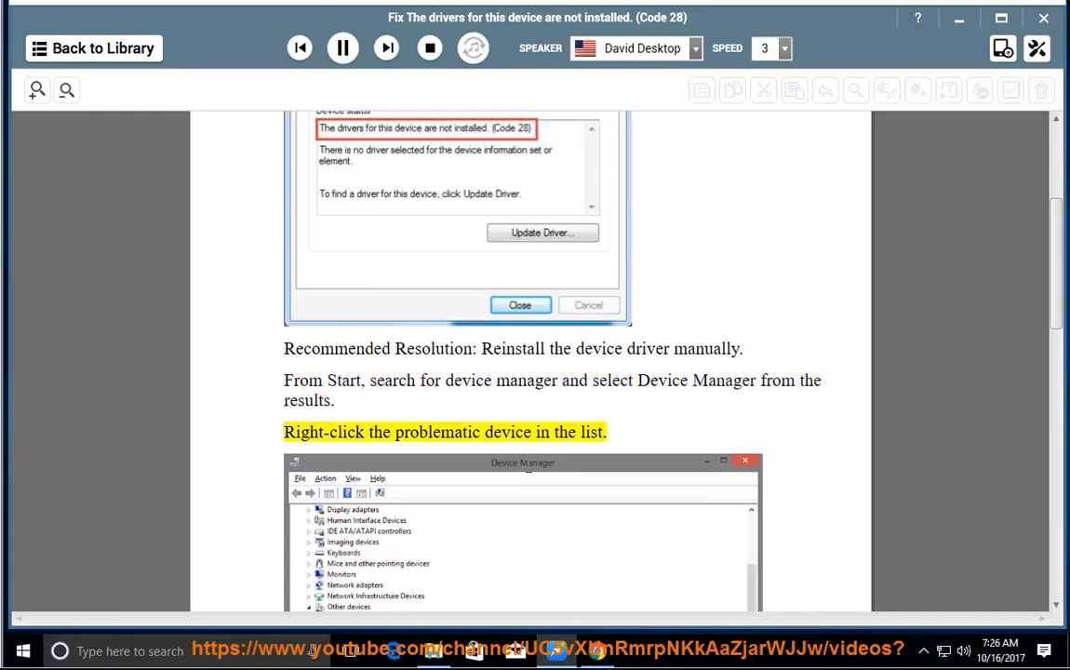
scroll(down, 3)
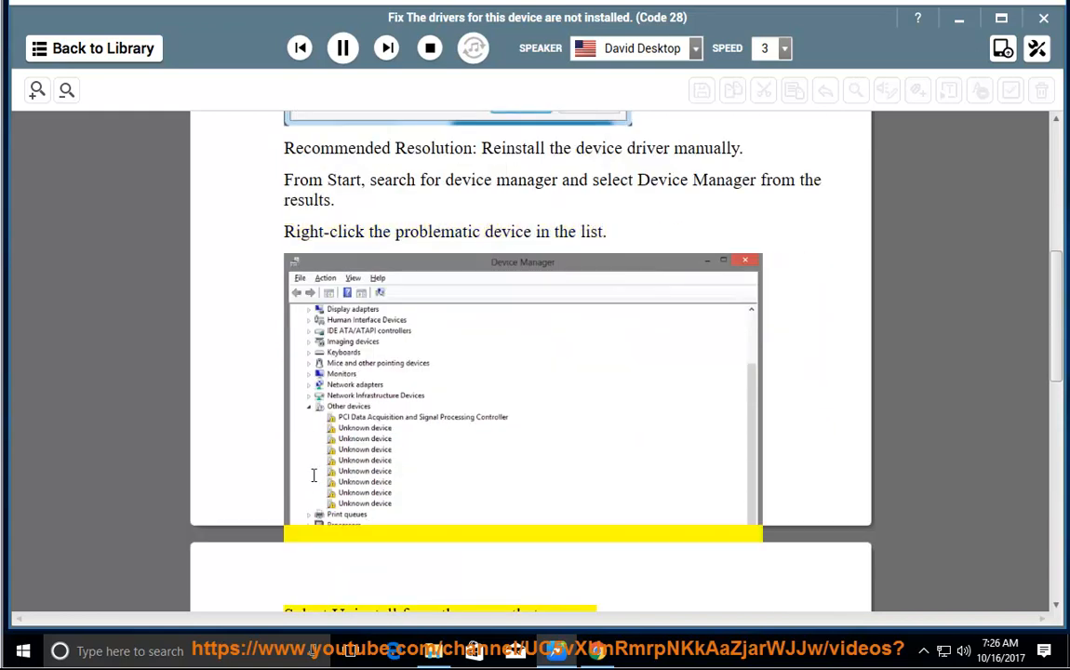
scroll(down, 3)
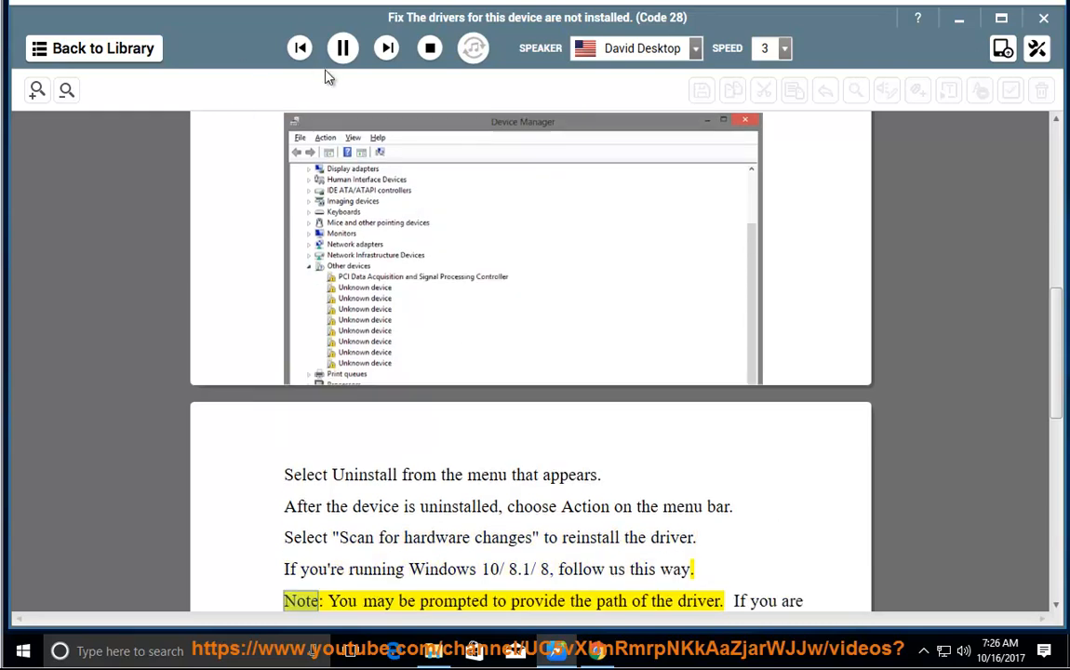
Pause the reading and launch Manage from the This PC tile's right-click menu
click(343, 47)
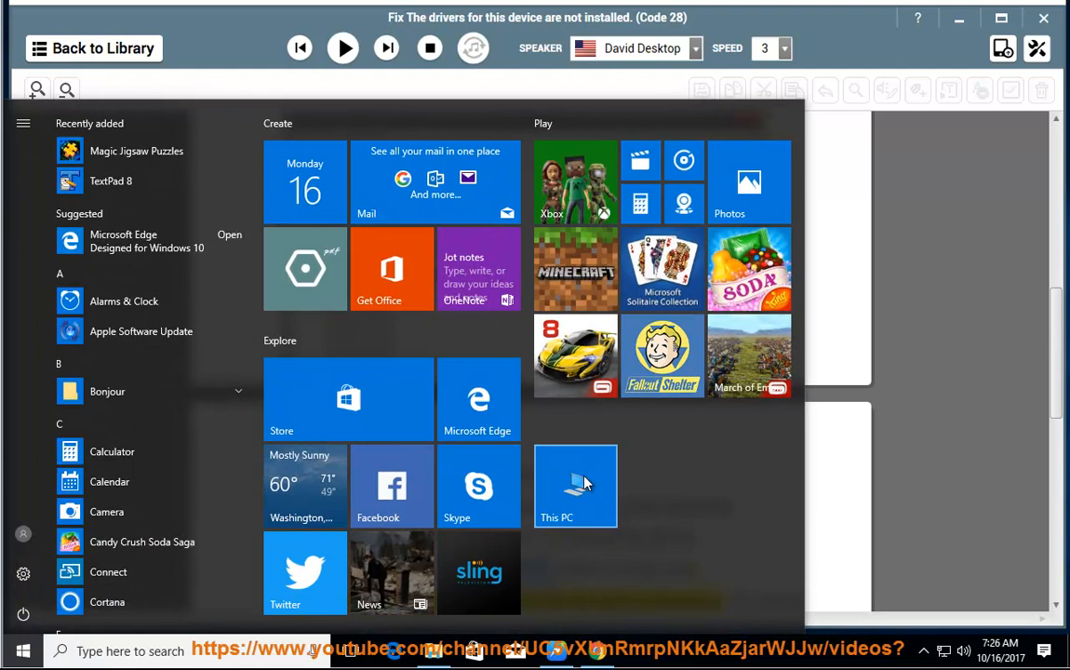
right_click(575, 486)
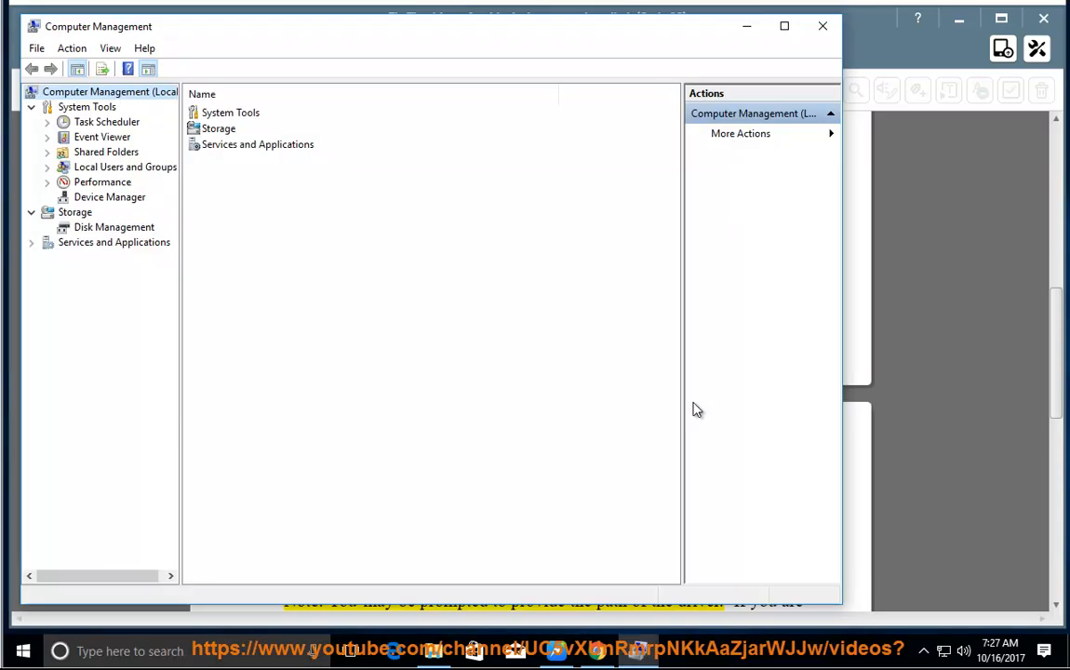
Open Device Manager, expand Monitors, and run Scan for hardware changes
click(109, 196)
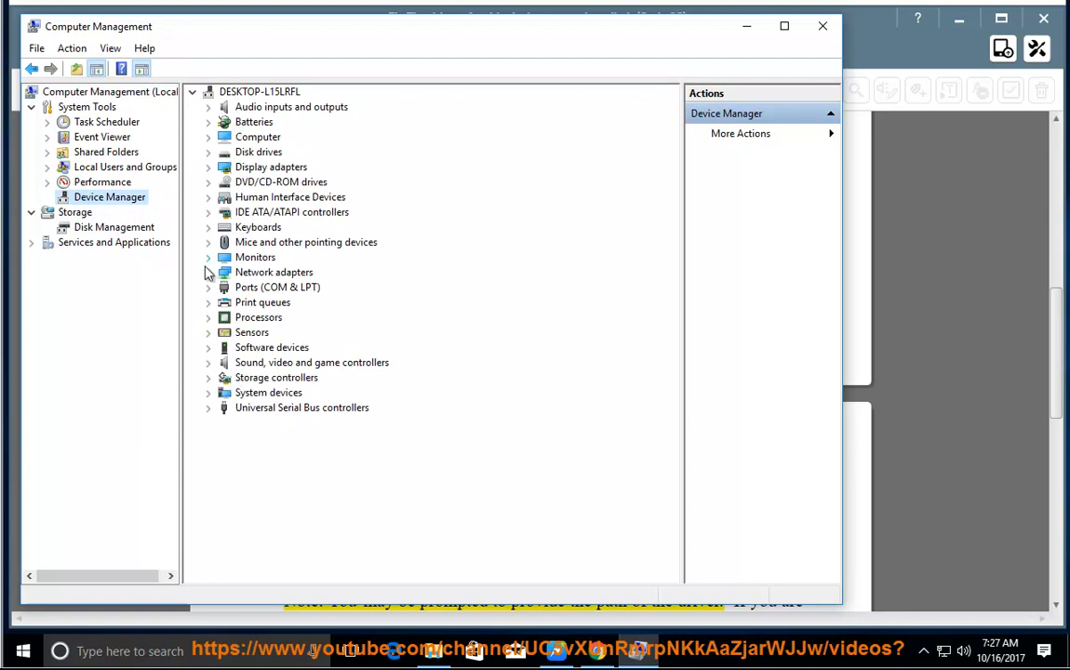
click(208, 256)
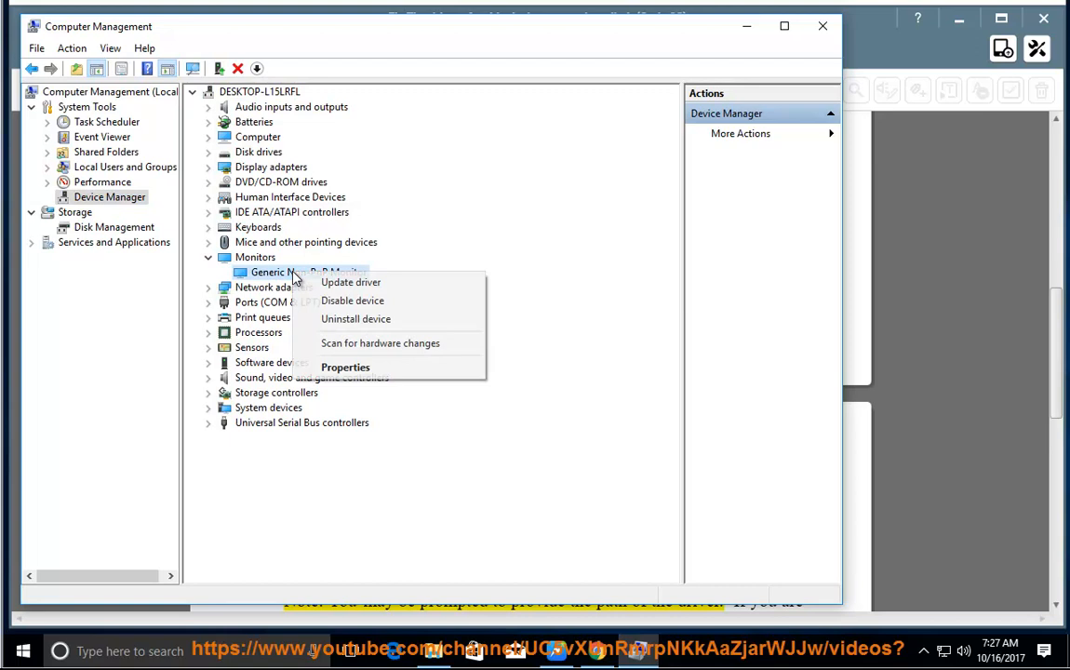
mouse_move(356, 318)
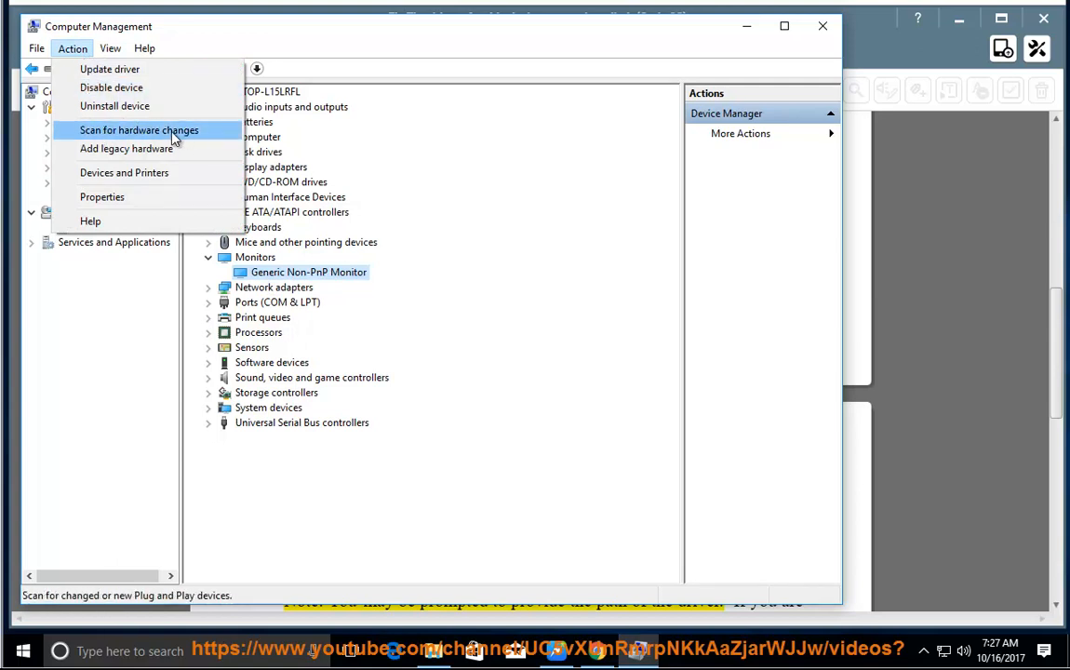
mouse_move(180, 137)
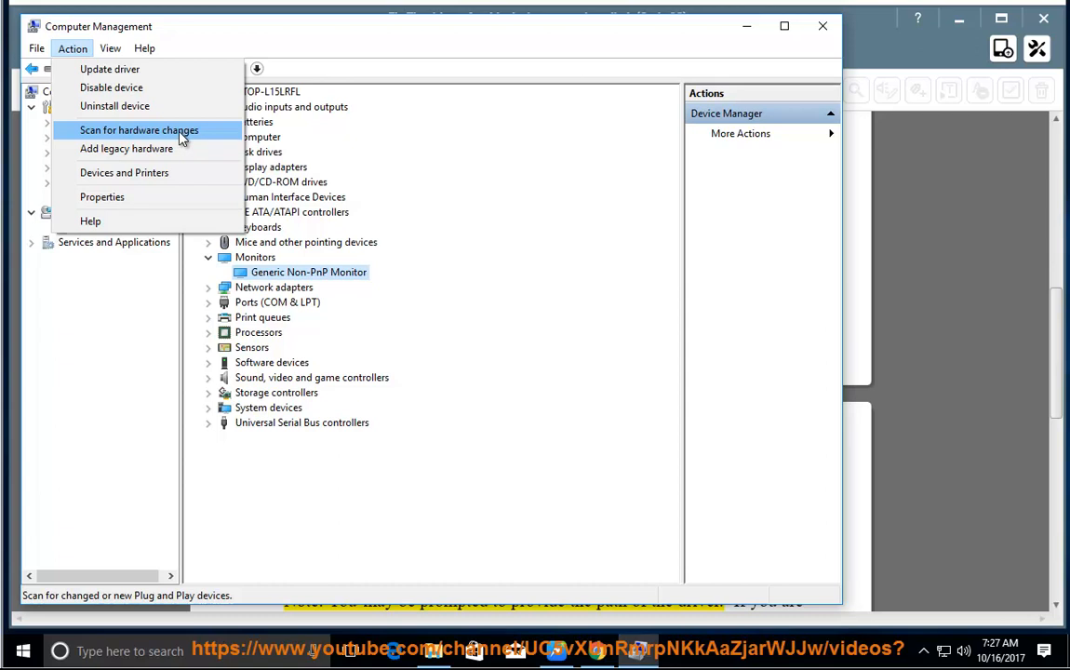
click(139, 129)
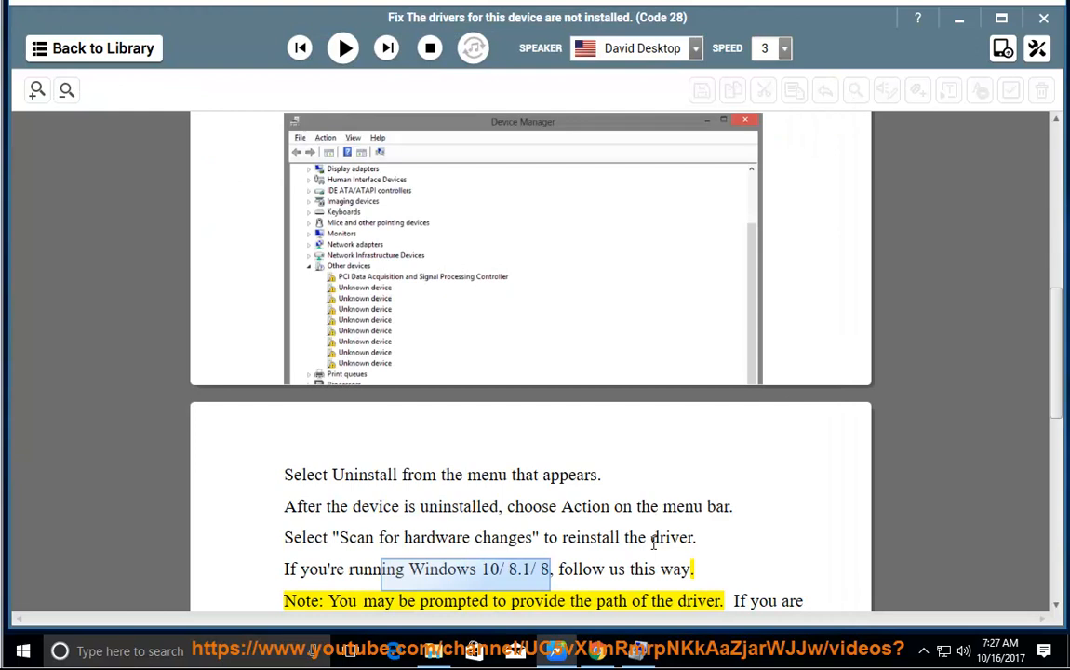
Resume reading from the driver-path note, scrolling into the Intel Driver Update Utility example
double_click(488, 537)
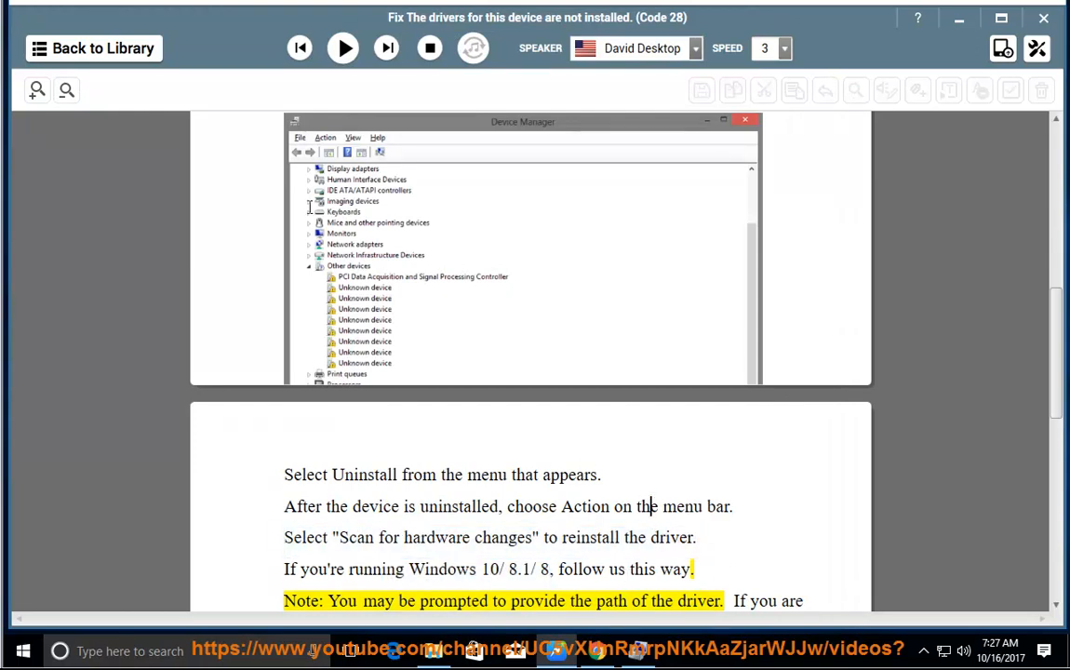
click(342, 48)
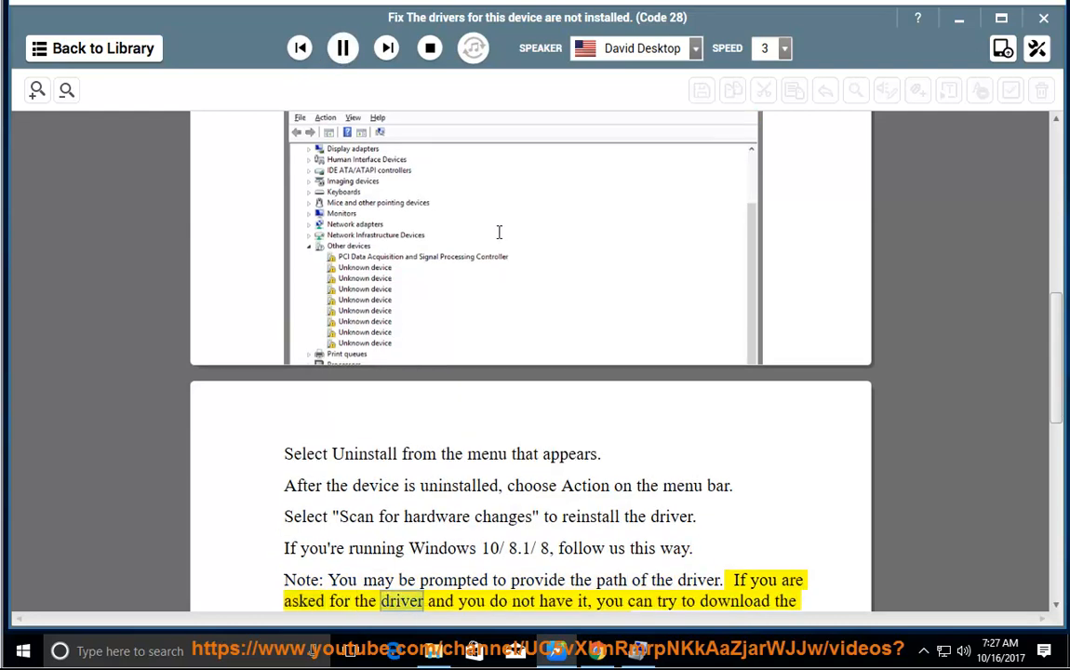
scroll(down, 3)
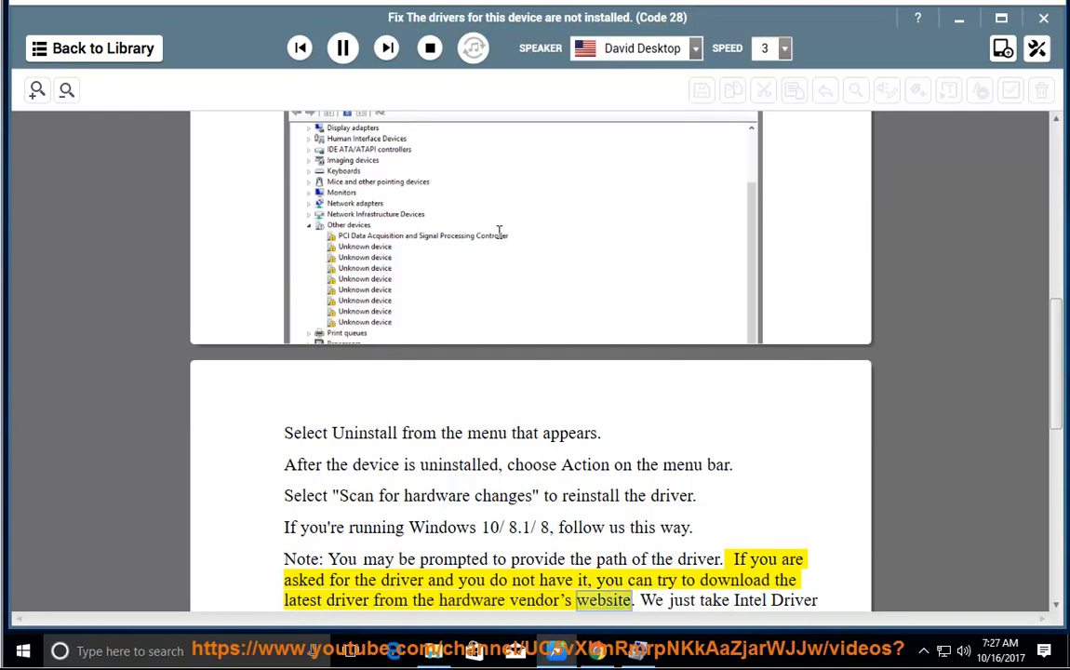
scroll(down, 3)
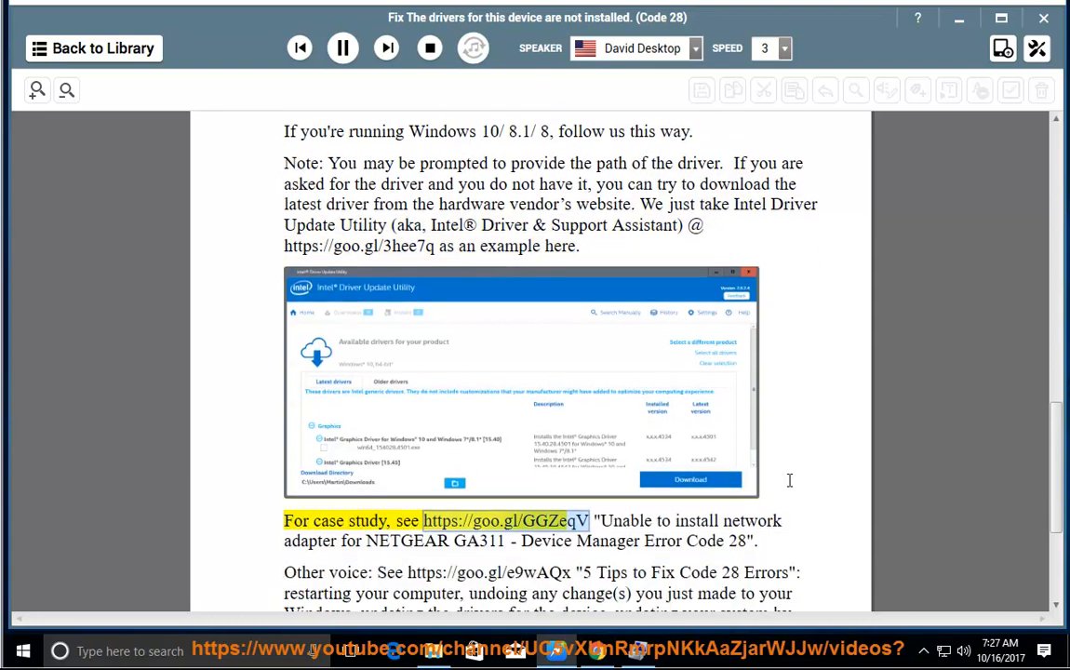
mouse_move(779, 491)
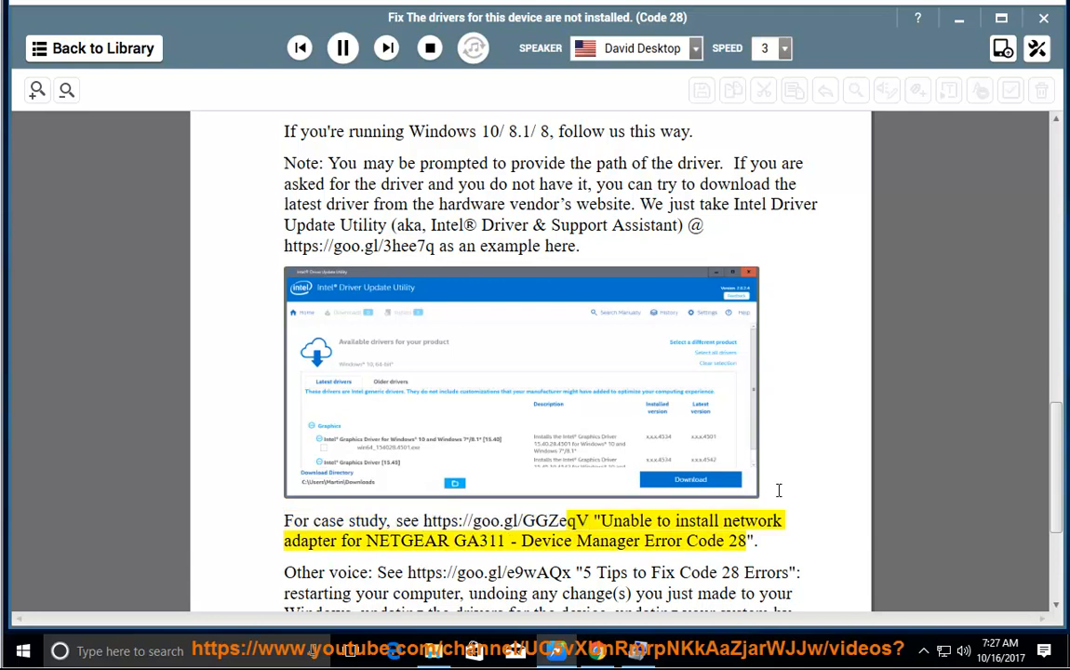
Read through the '5 Tips to Fix Code 28 Errors' paragraph, then stop playback
double_click(478, 540)
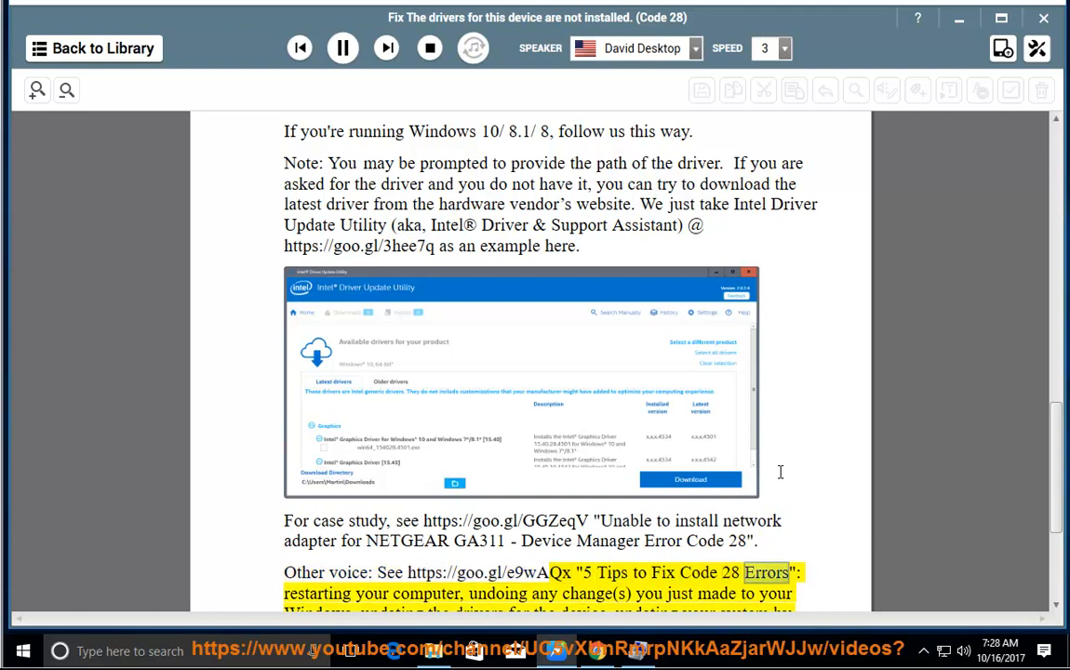
scroll(down, 3)
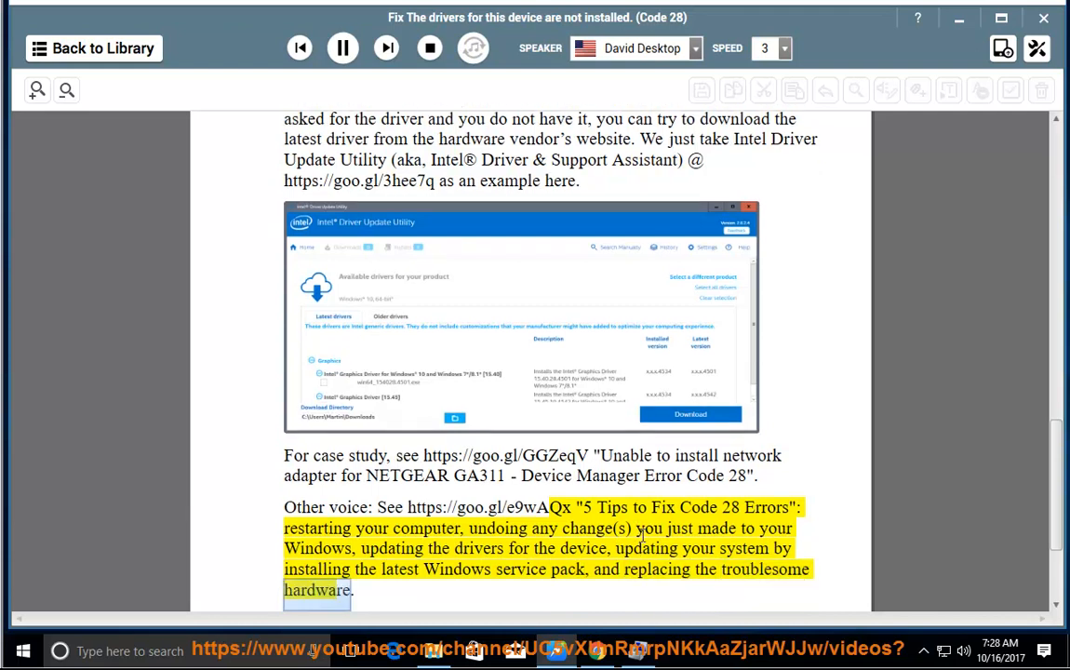
click(343, 47)
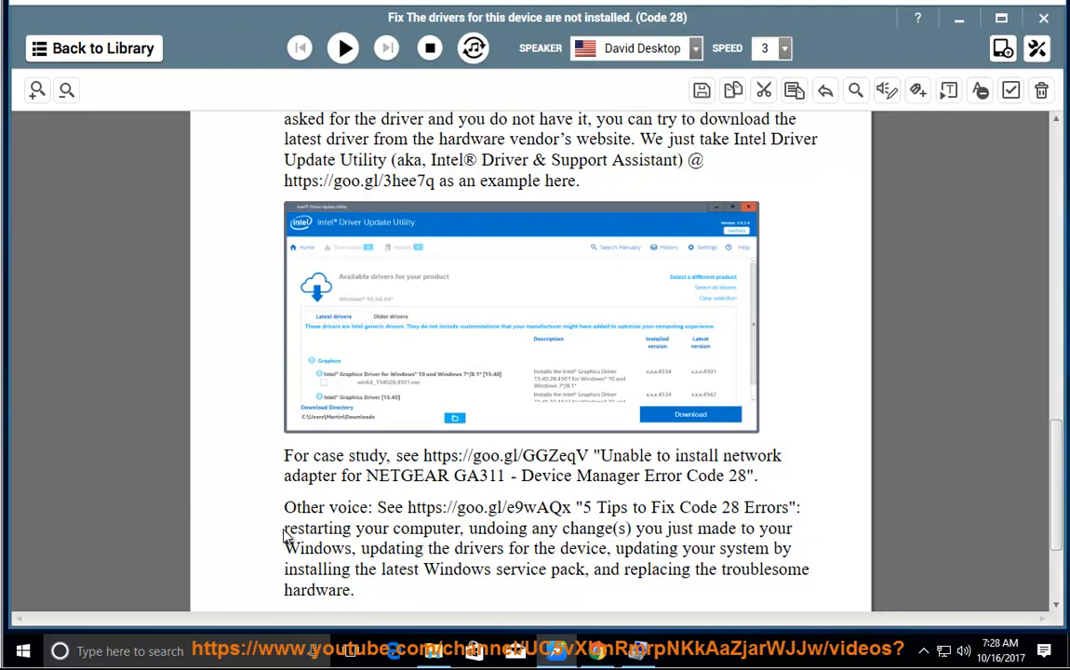